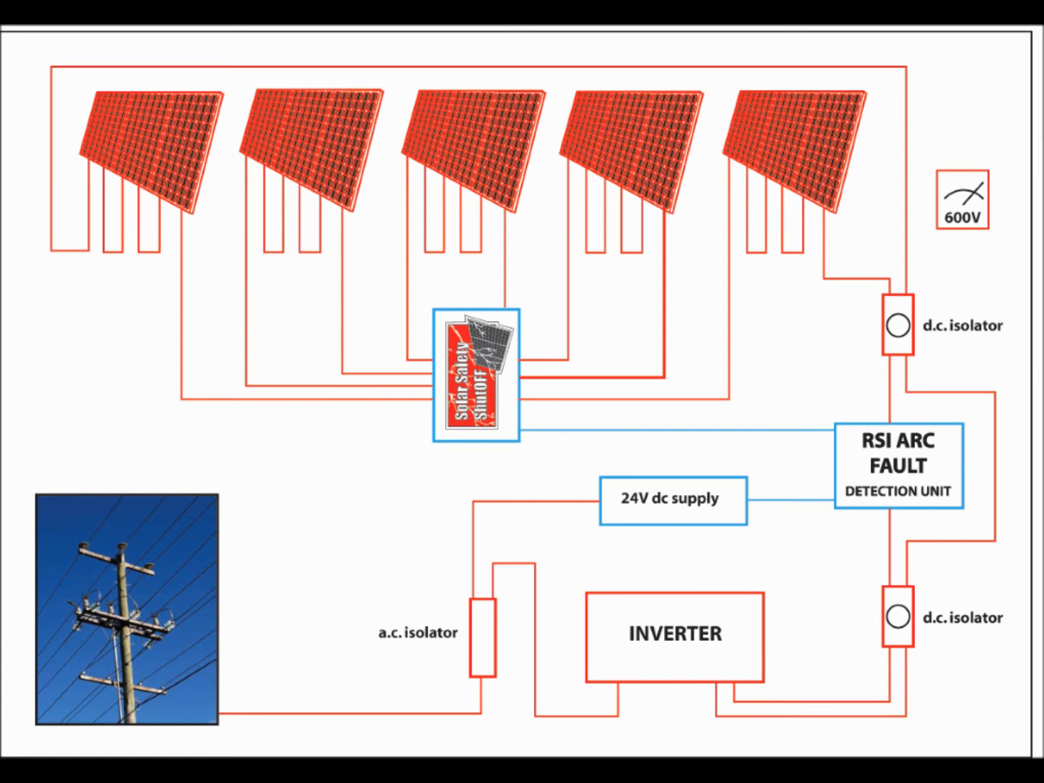
Step: Draw a curved green stroke from above the second solar panel down across its wires
drag(366, 63, 246, 413)
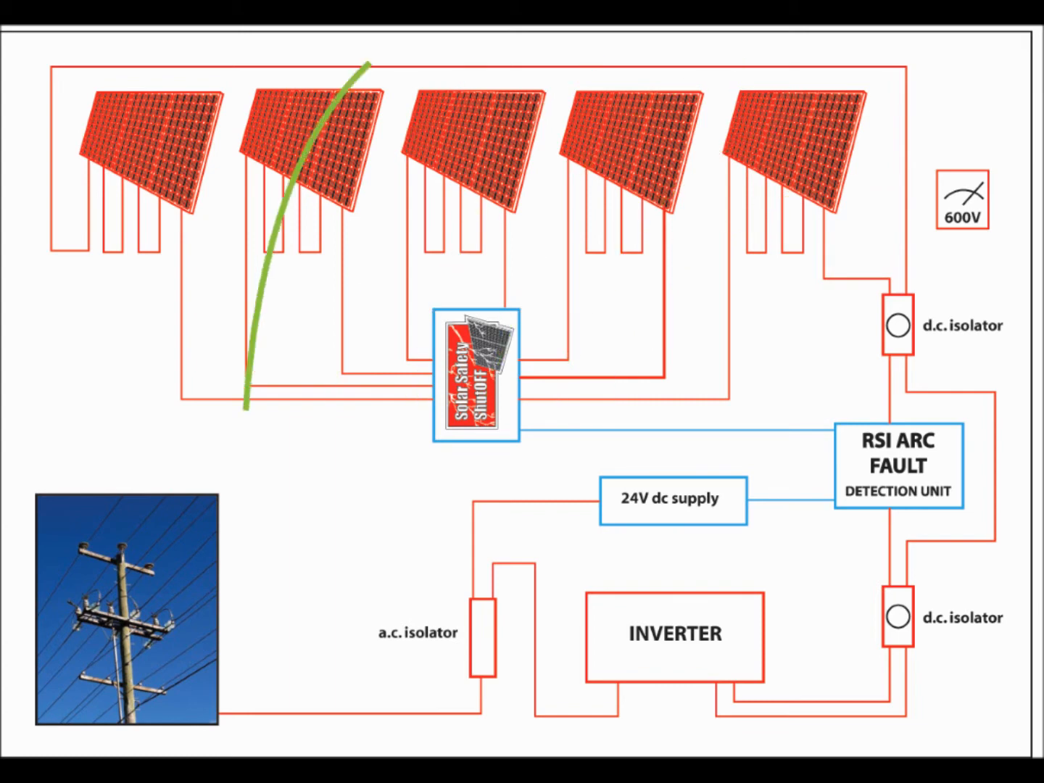